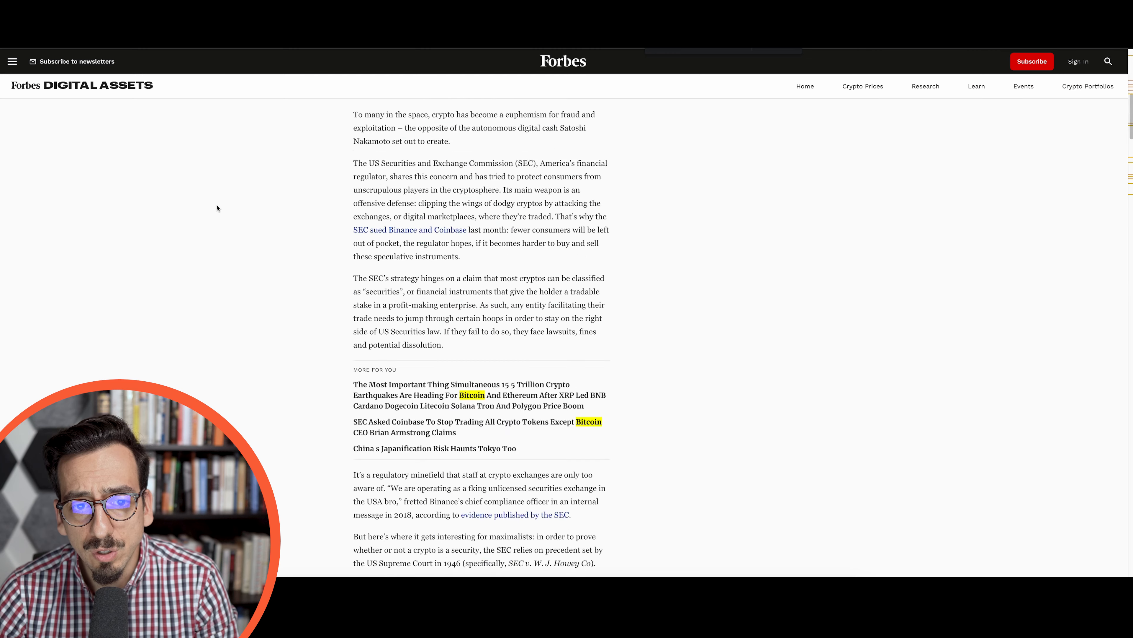
Scroll the Forbes 'Bitcoin Is Not Crypto, The SEC Confirms' article up to its headline and back down
{"action": "scroll", "scroll_direction": "up", "scroll_amount": 3}
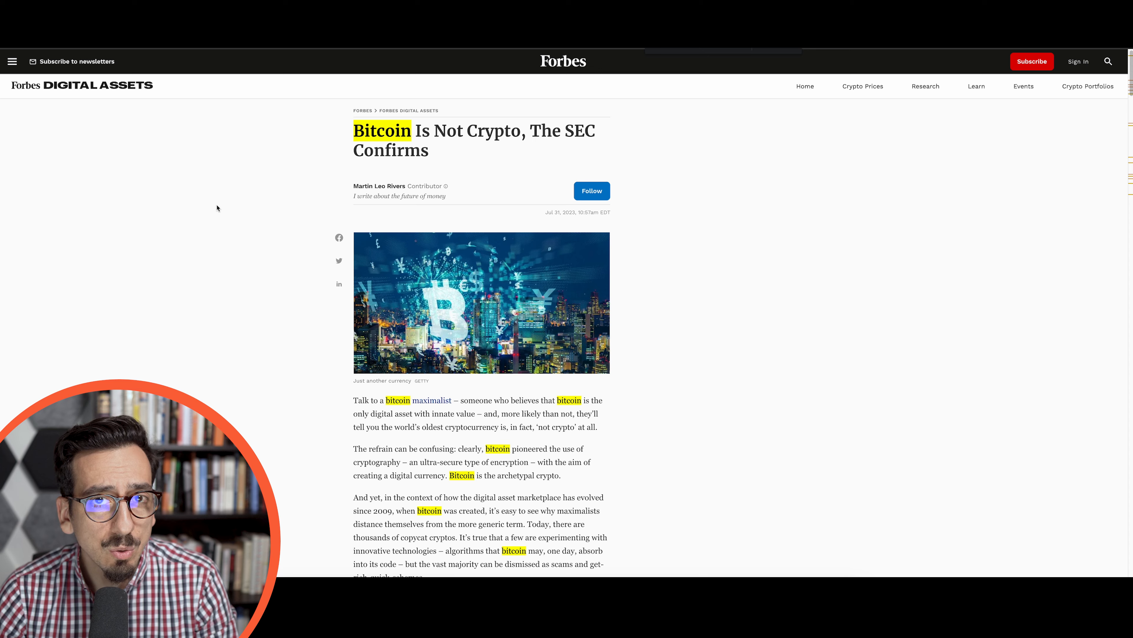
{"action": "scroll", "scroll_direction": "down", "scroll_amount": 3}
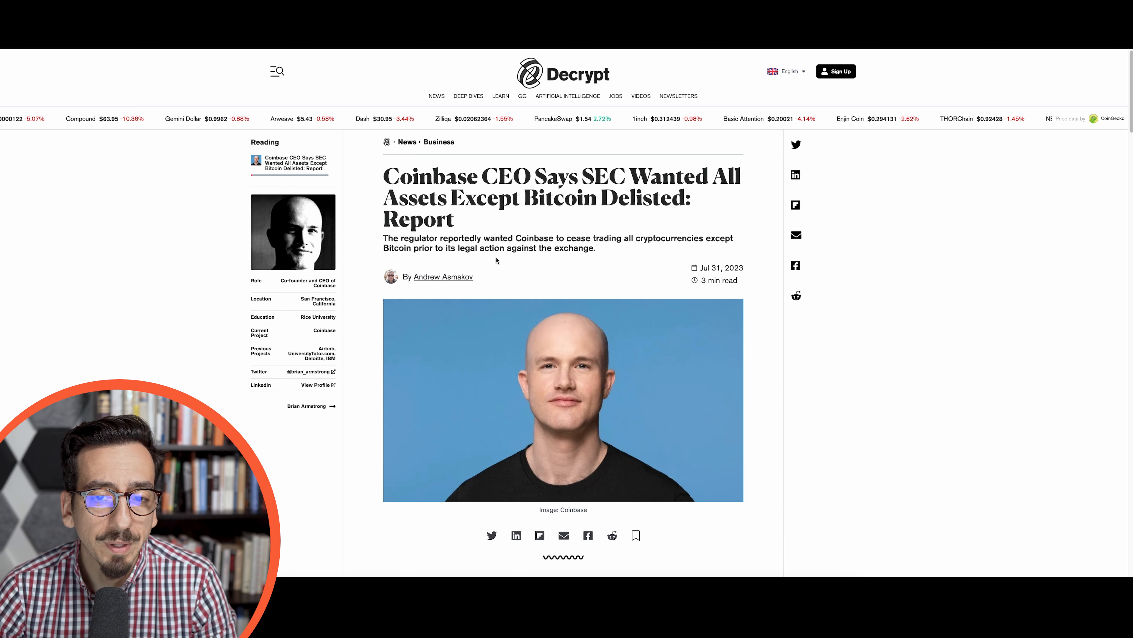
Scroll down the Decrypt Coinbase CEO report to Armstrong's quote on delisting non-Bitcoin assets
{"action": "scroll", "scroll_direction": "down", "scroll_amount": 3}
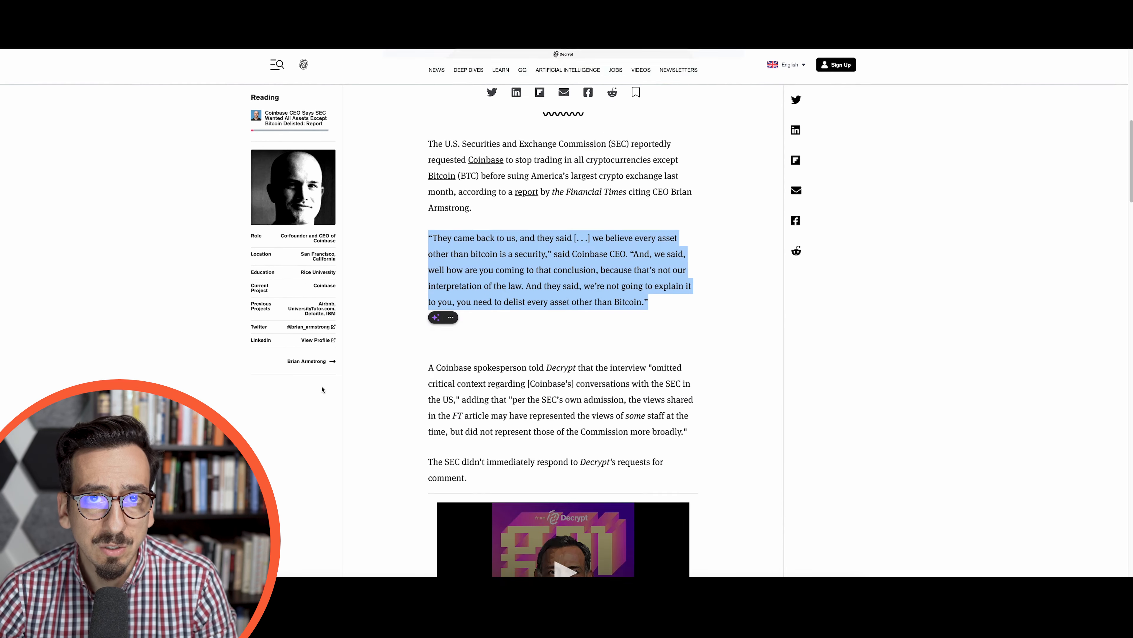
{"action": "scroll", "scroll_direction": "down", "scroll_amount": 3}
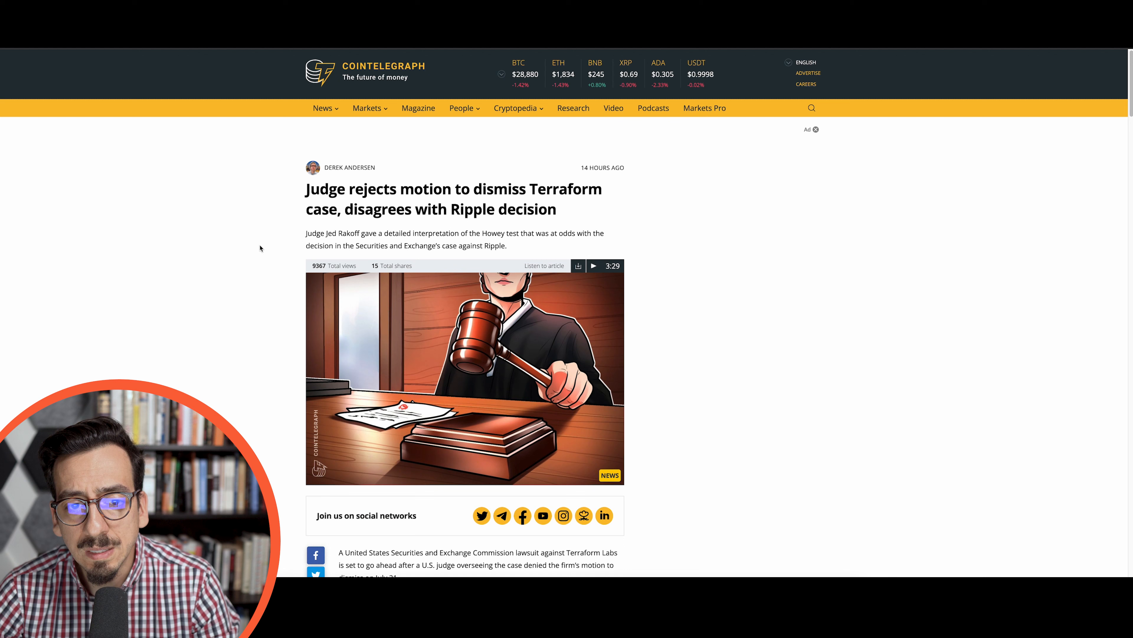
Scroll to Judge Rakoff's order denying Terraform's dismissal motion and highlight a quoted finding
{"action": "scroll", "scroll_direction": "down", "scroll_amount": 3}
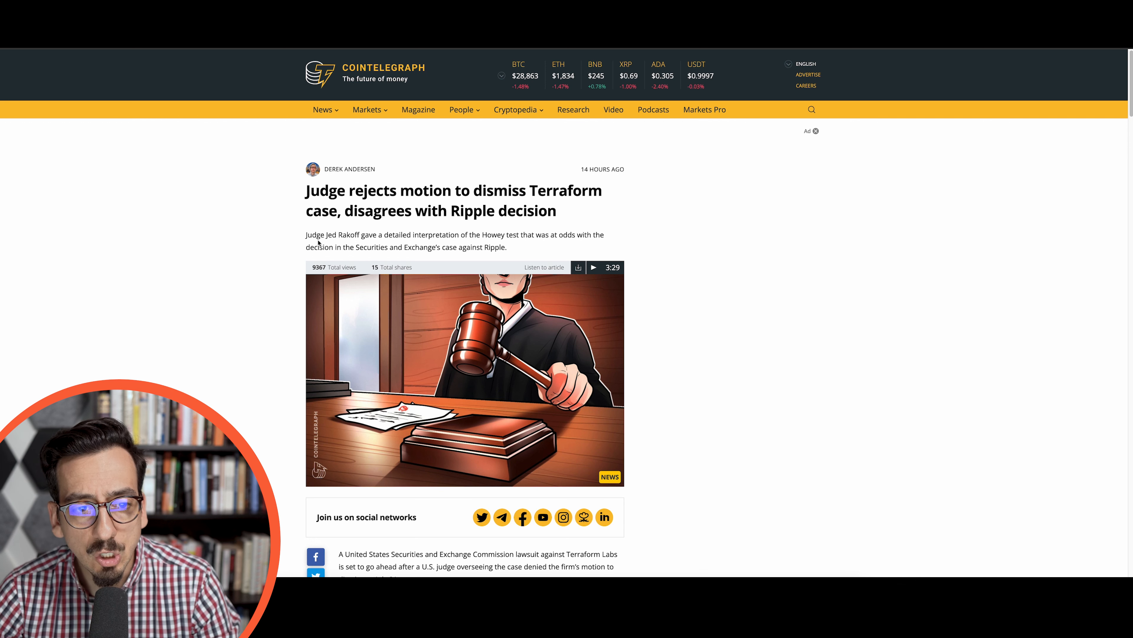
{"action": "scroll", "scroll_direction": "down", "scroll_amount": 3}
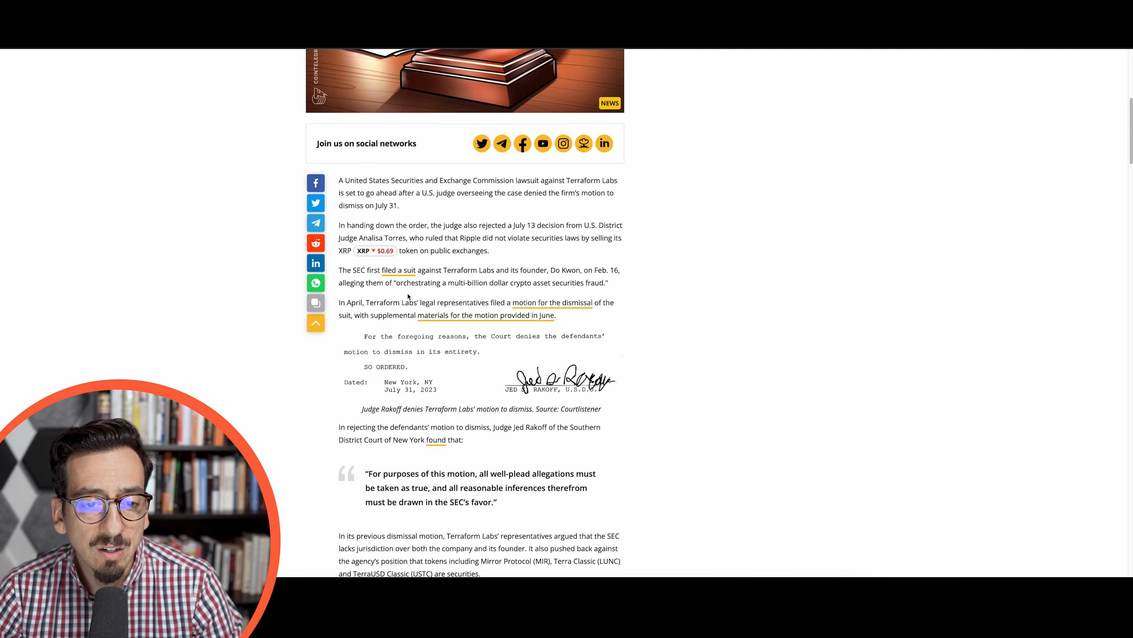
{"action": "left_click_drag", "start_coordinate": [397, 283], "coordinate": [508, 283]}
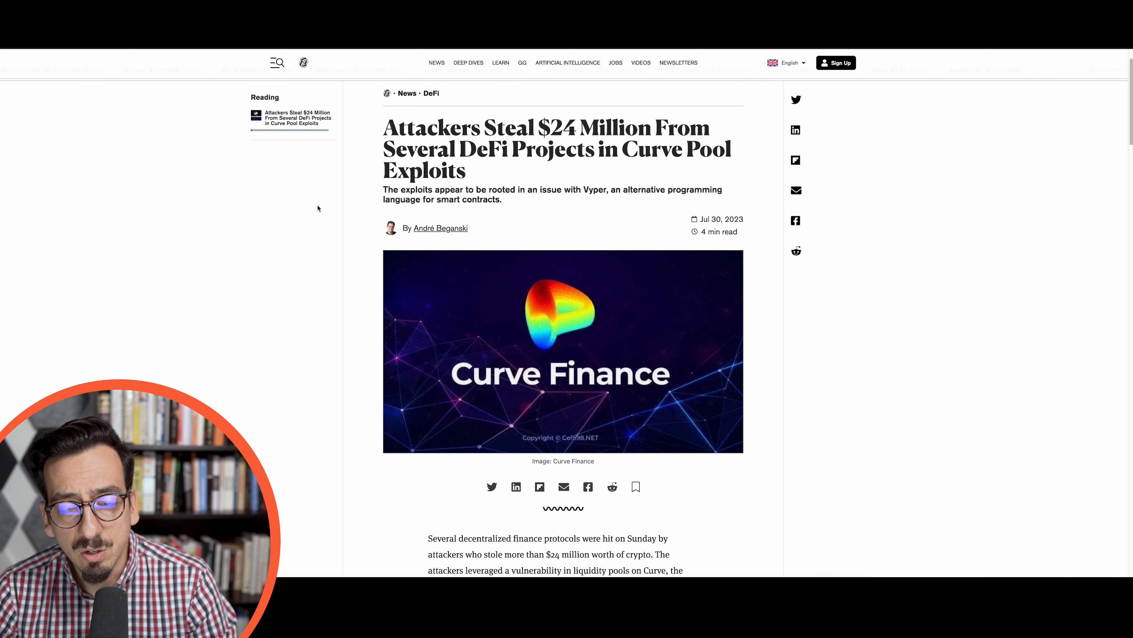
Scroll the Decrypt $24 million Curve exploit report down to Curve Finance's embedded tweet
{"action": "scroll", "scroll_direction": "down", "scroll_amount": 3}
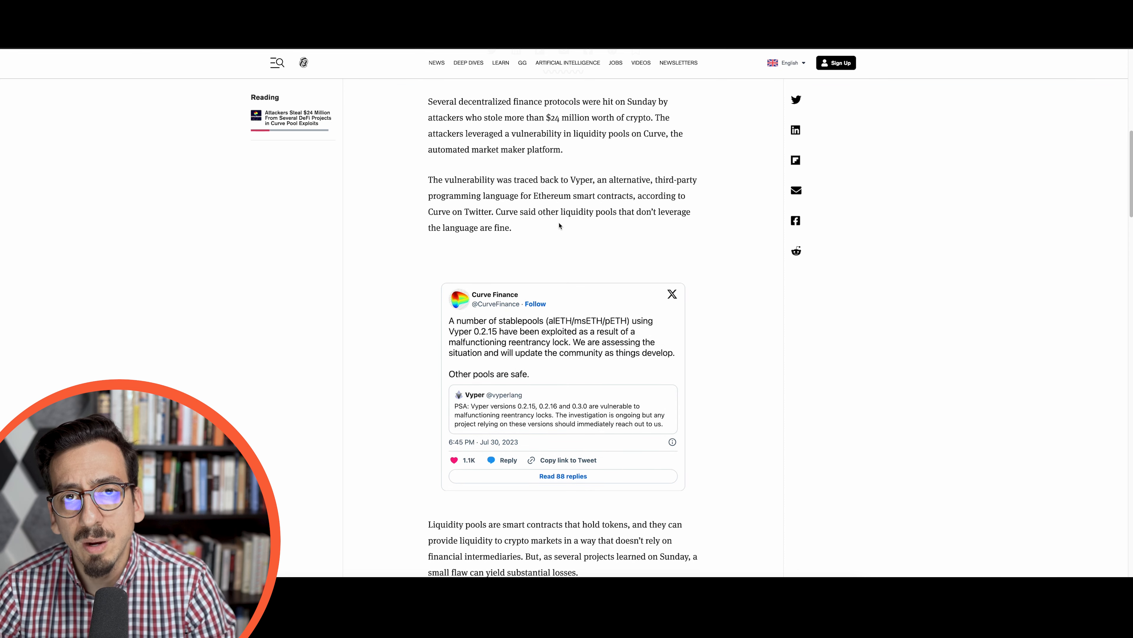
{"action": "mouse_move", "coordinate": [542, 254]}
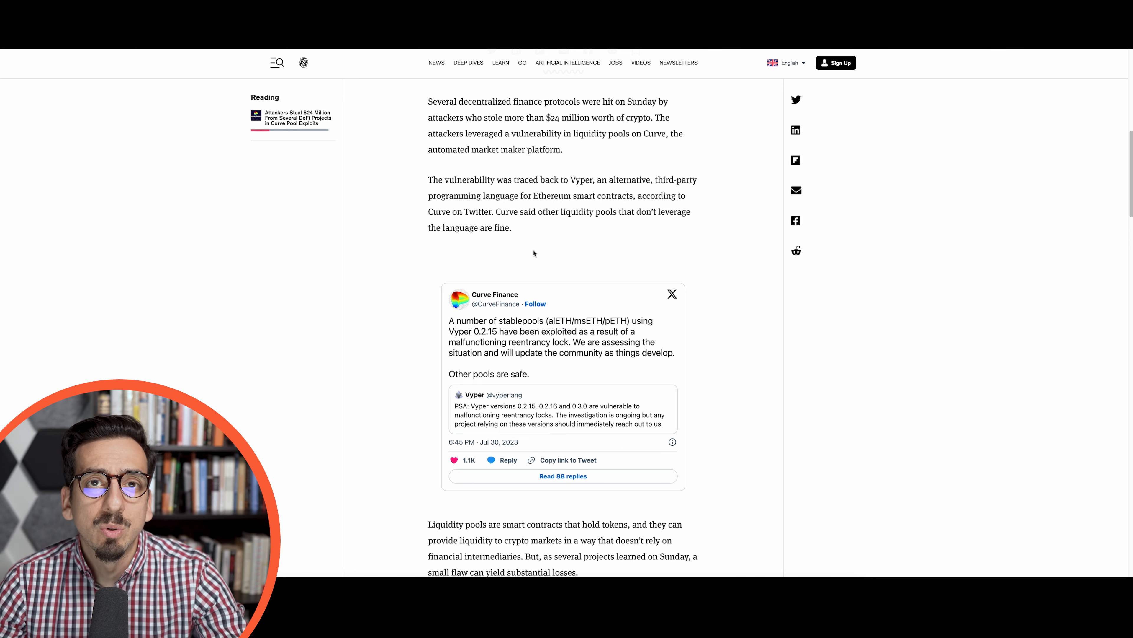
{"action": "mouse_move", "coordinate": [518, 254]}
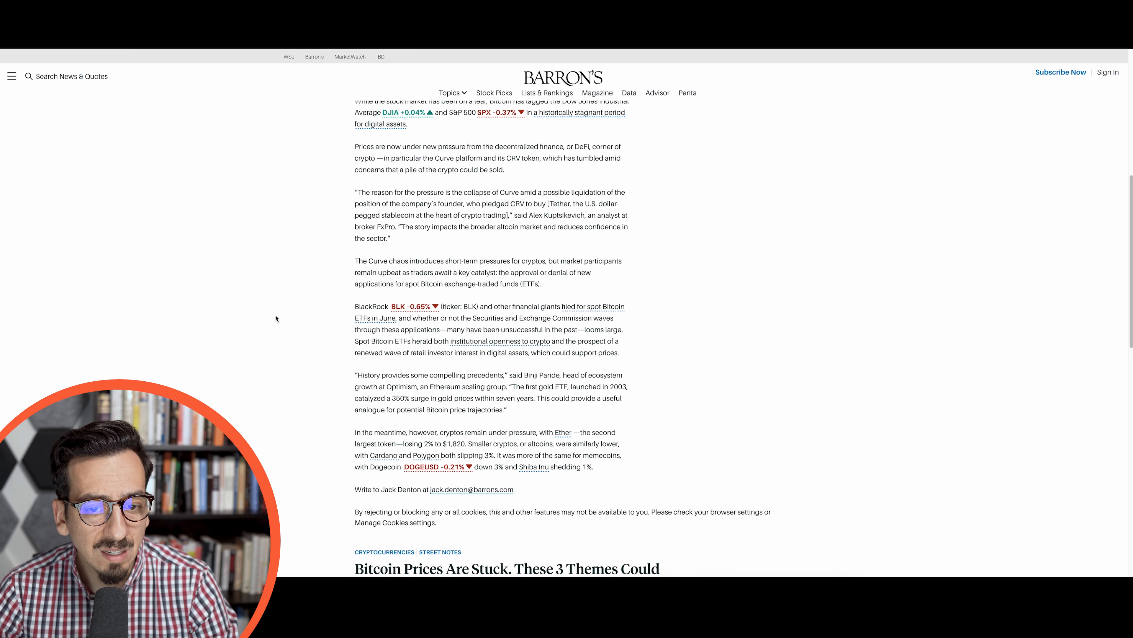
{"action": "mouse_move", "coordinate": [530, 413]}
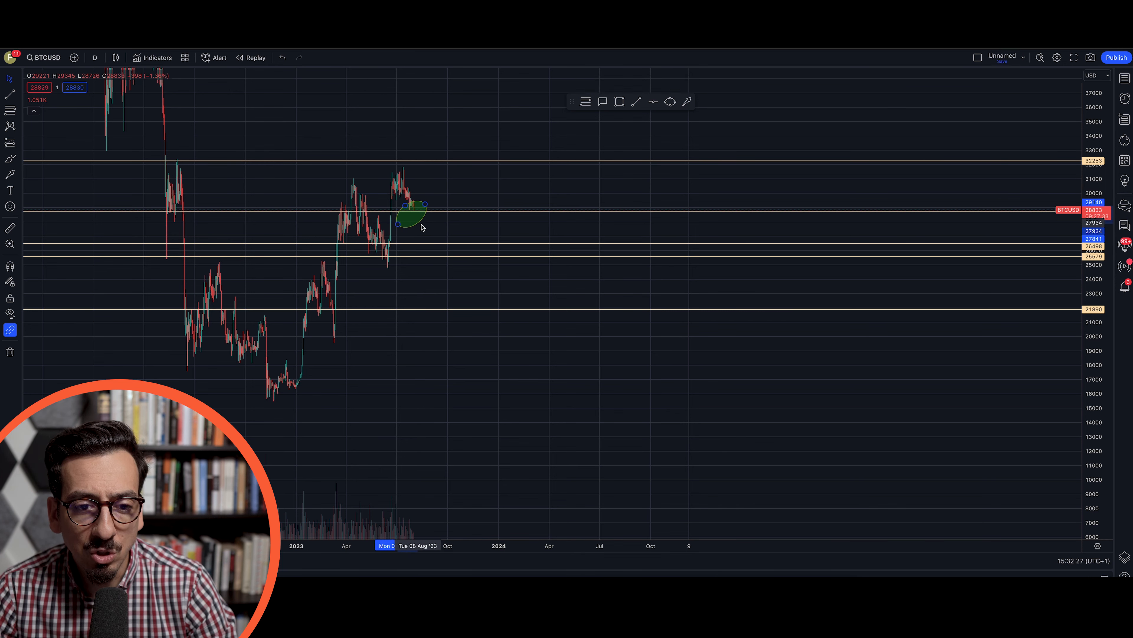
Place a green ellipse around BTCUSD's recent pullback to the ~28,800 support line
{"action": "left_click", "coordinate": [412, 215]}
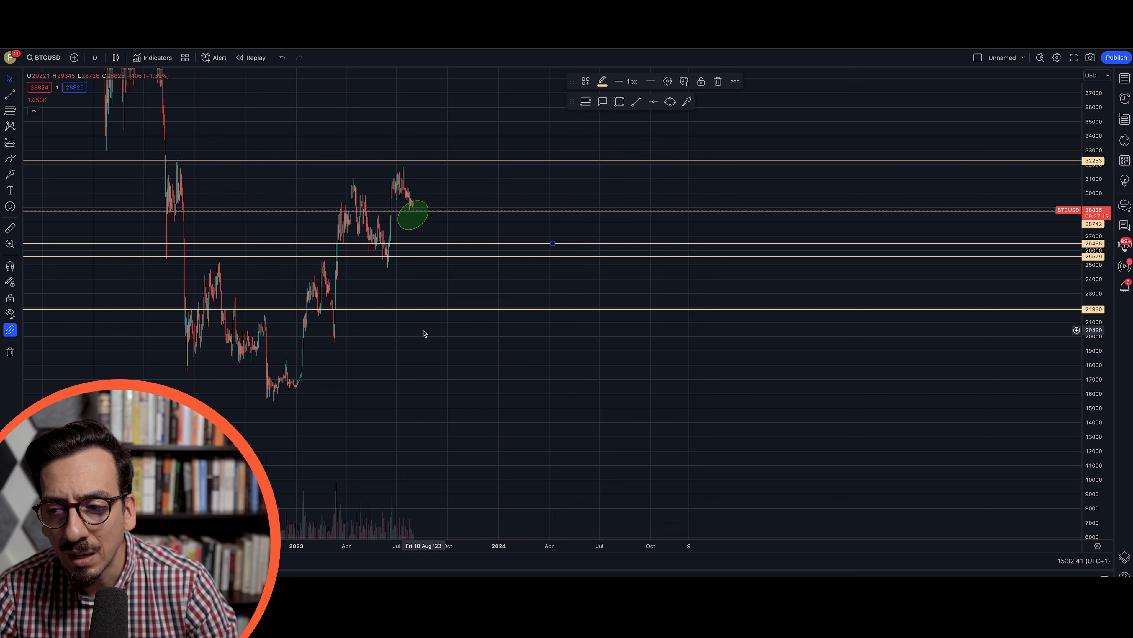
{"action": "mouse_move", "coordinate": [432, 245]}
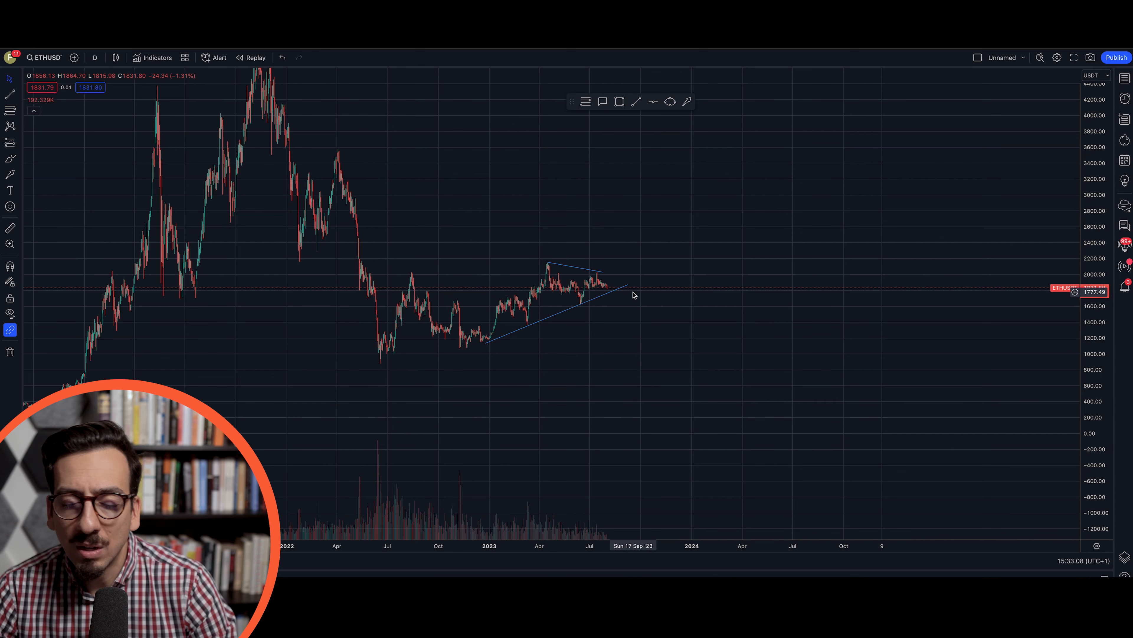
{"action": "mouse_move", "coordinate": [585, 295]}
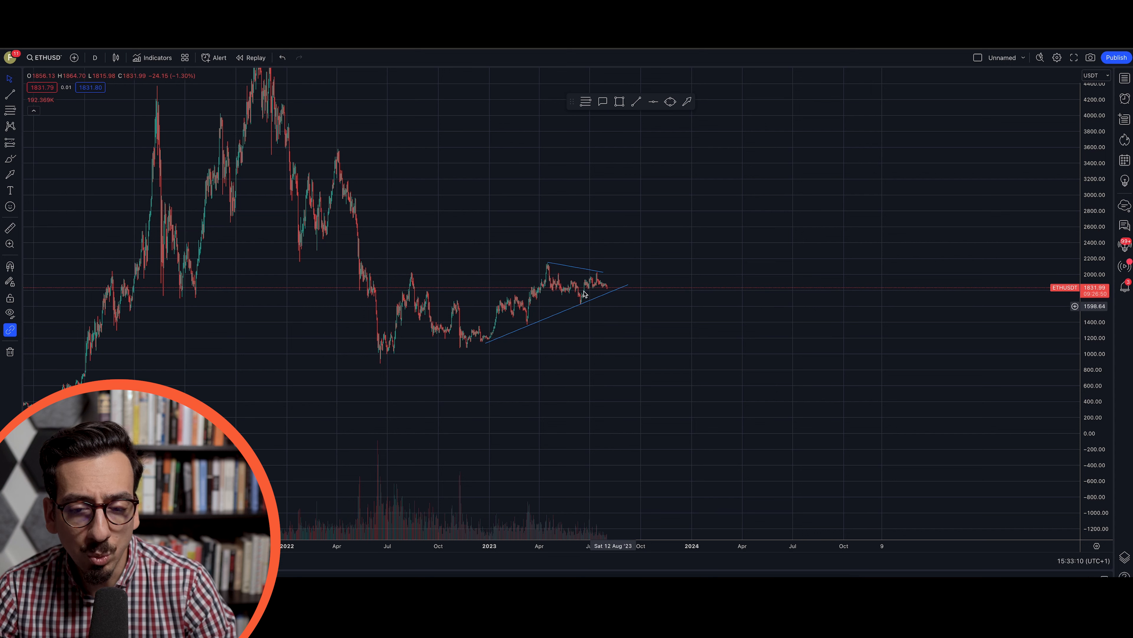
{"action": "mouse_move", "coordinate": [554, 331]}
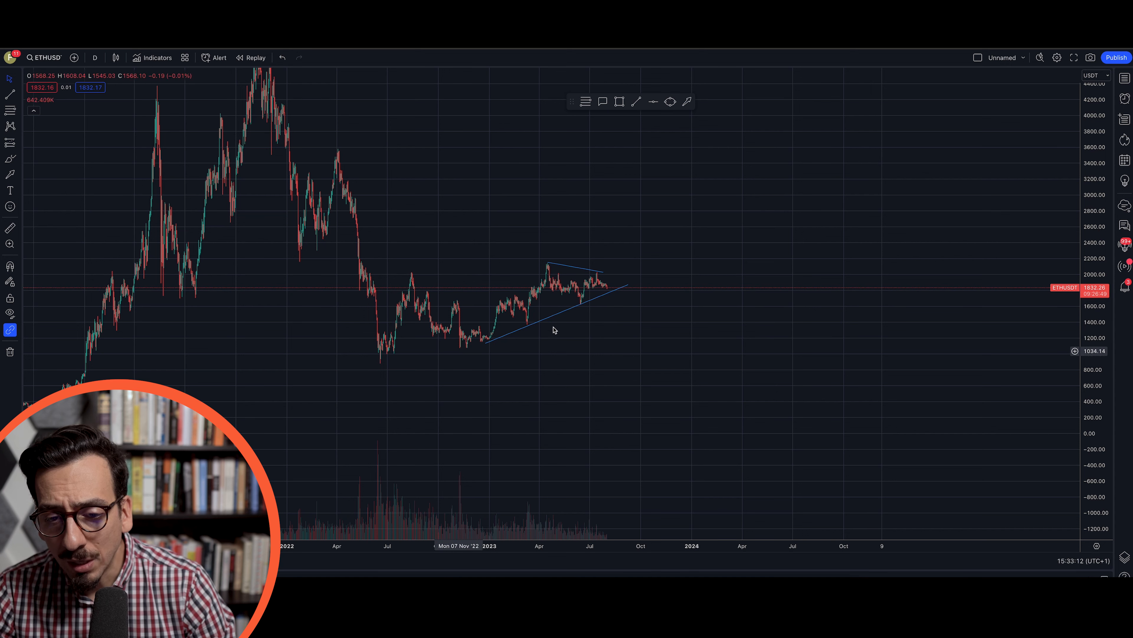